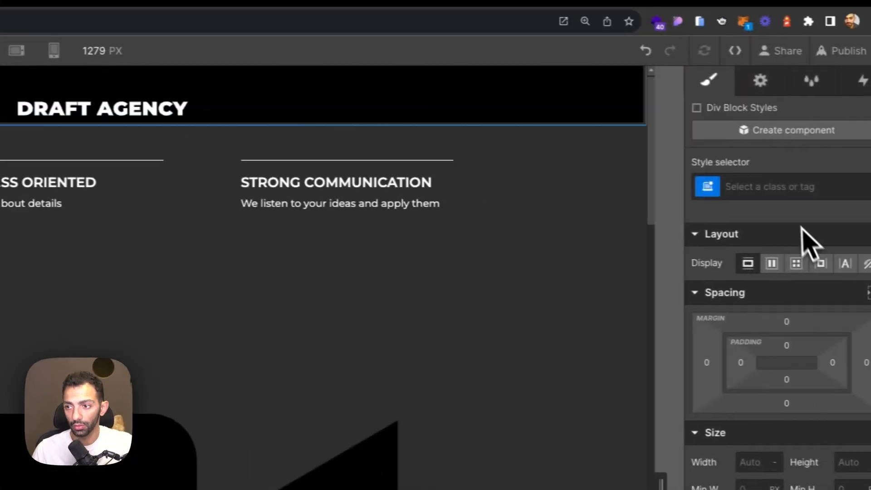
Step: Name the new div cursor-wrap, fix it to the window and apply the Full position preset
type("cursor")
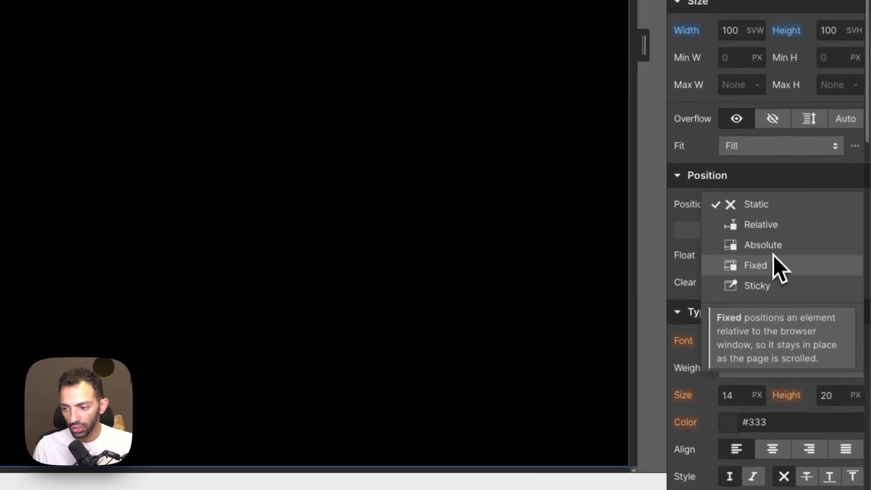
left_click(755, 265)
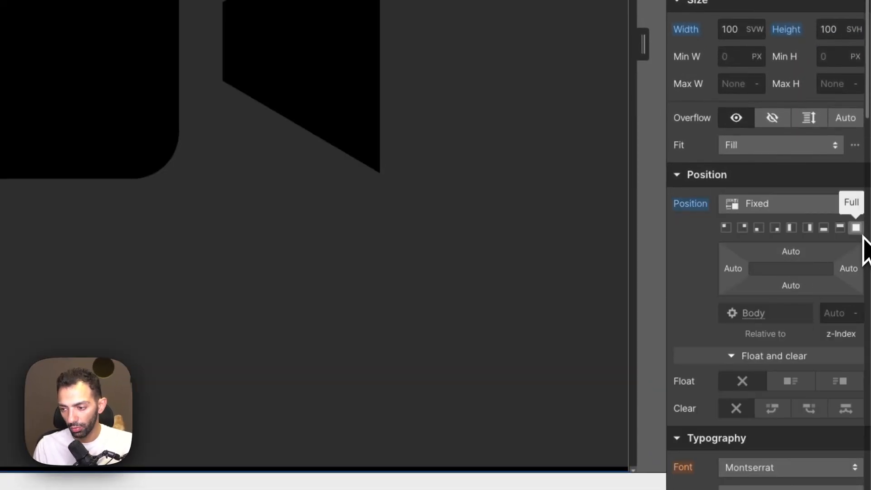
left_click(855, 228)
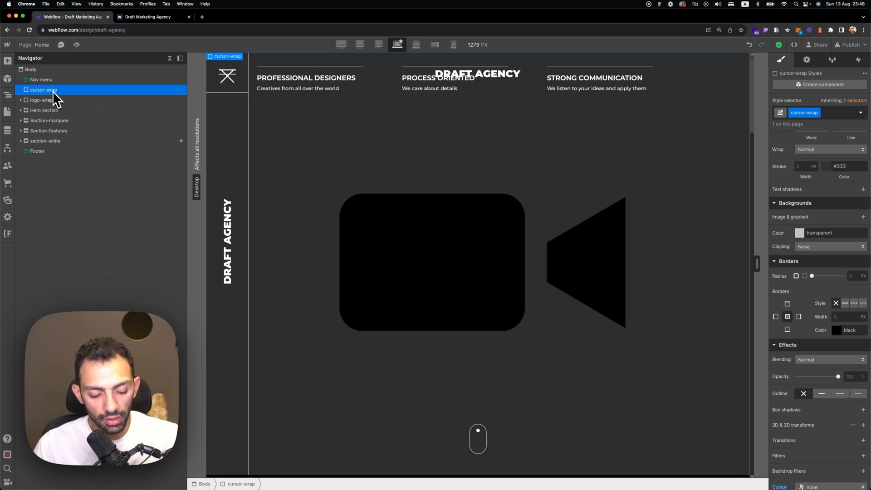
Step: Add a white, 100%-radius cursor div inside cursor-wrap sized 1rem wide and 1rem tall
left_click(477, 262)
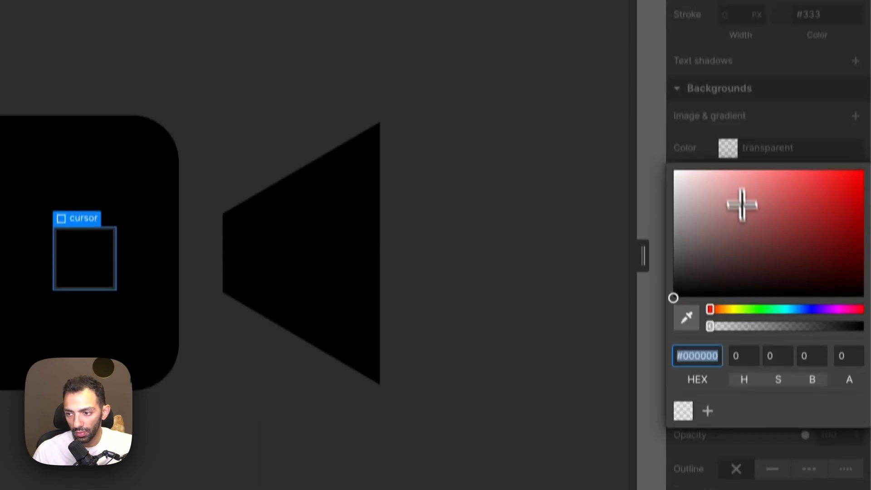
type("white")
type("100")
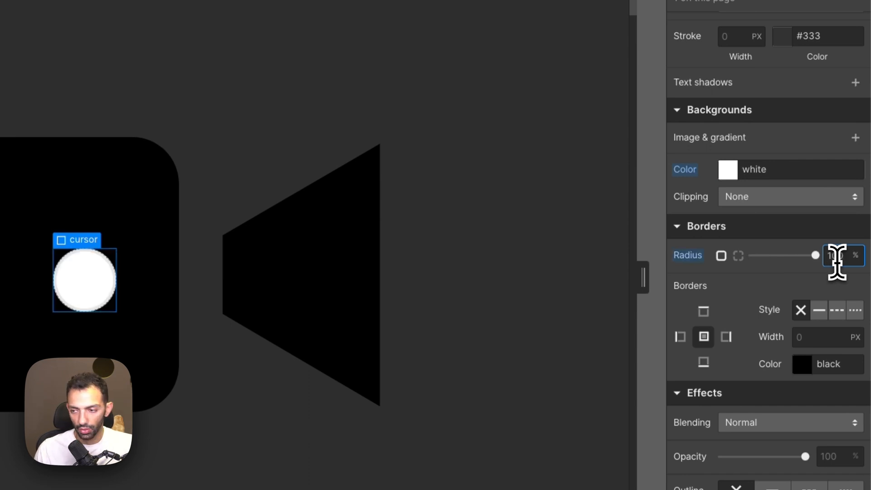
scroll("down", 3)
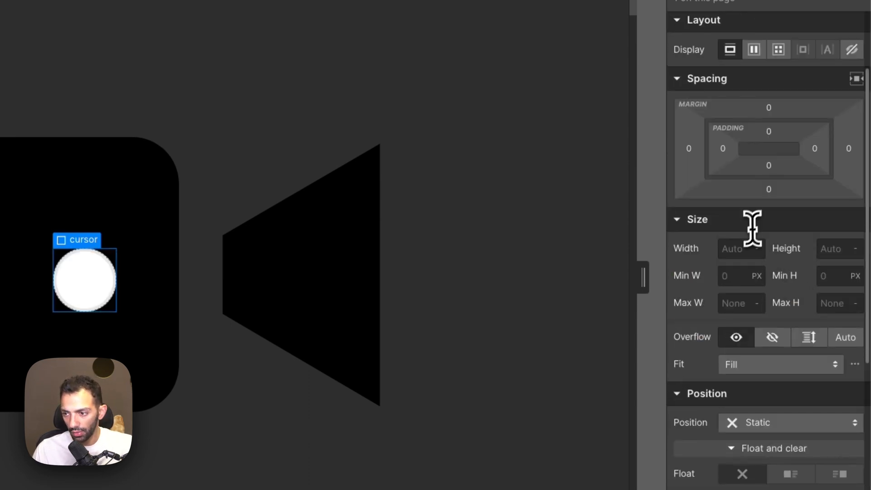
left_click(840, 248)
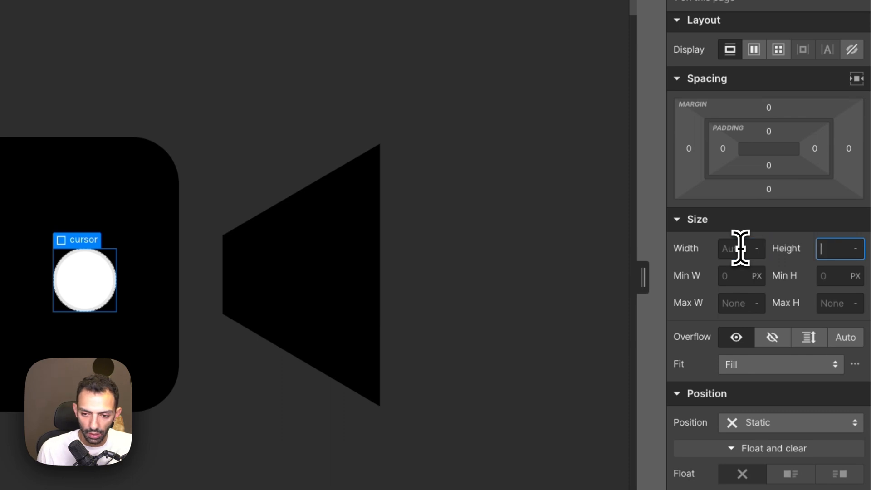
type("1")
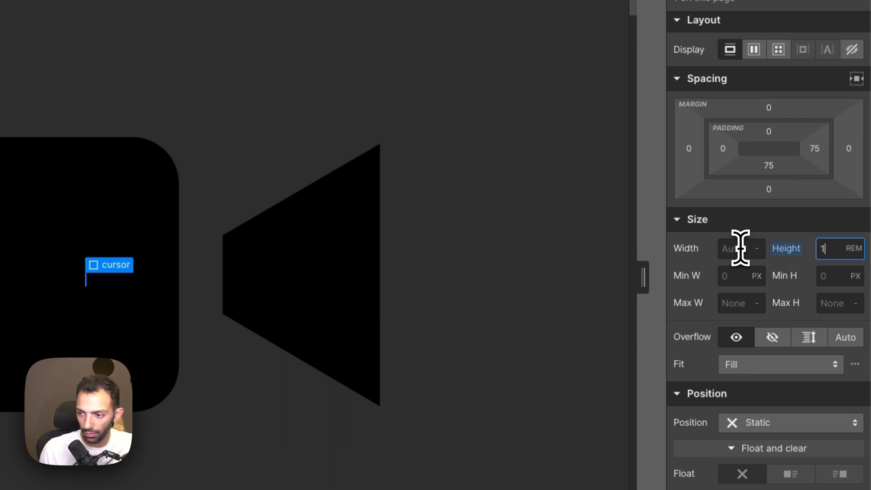
type("1rem")
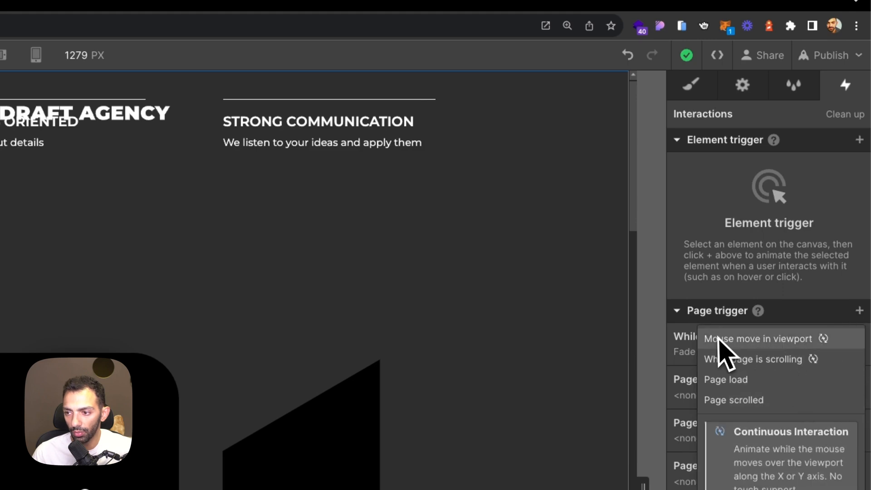
Step: Set a mouse-move-in-viewport page trigger playing a new mouse animation named Cursor
left_click(758, 339)
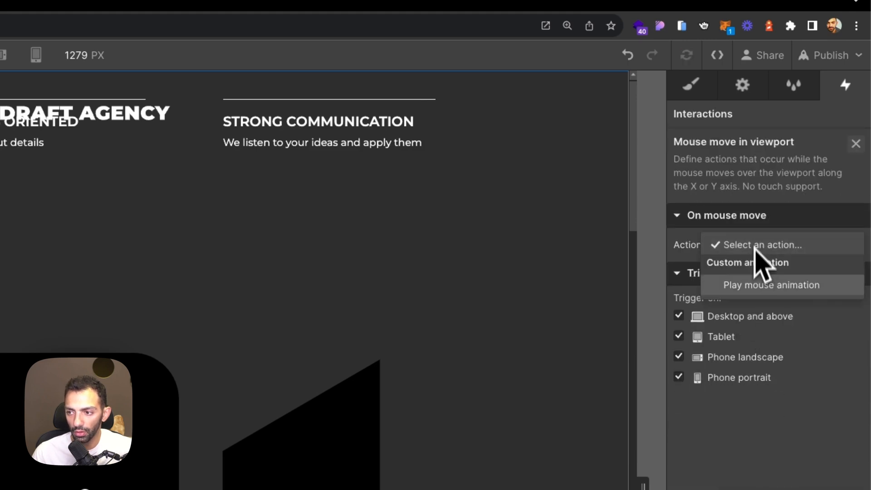
left_click(772, 285)
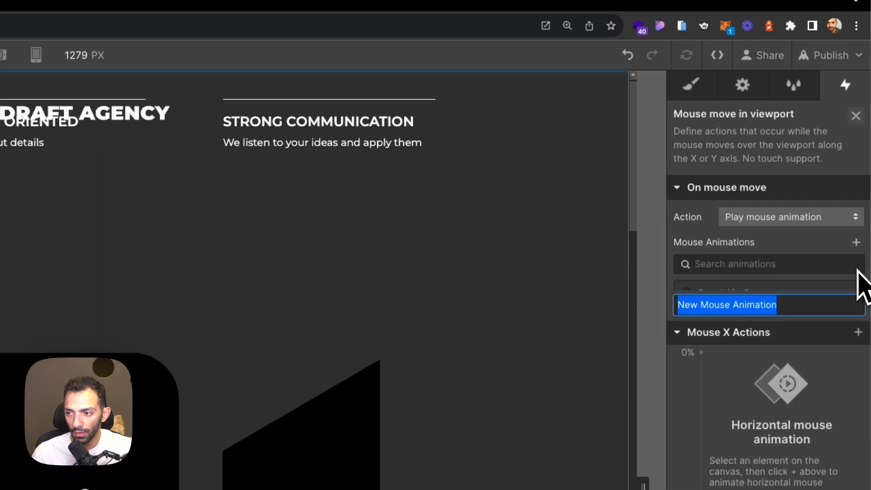
type("Cursor")
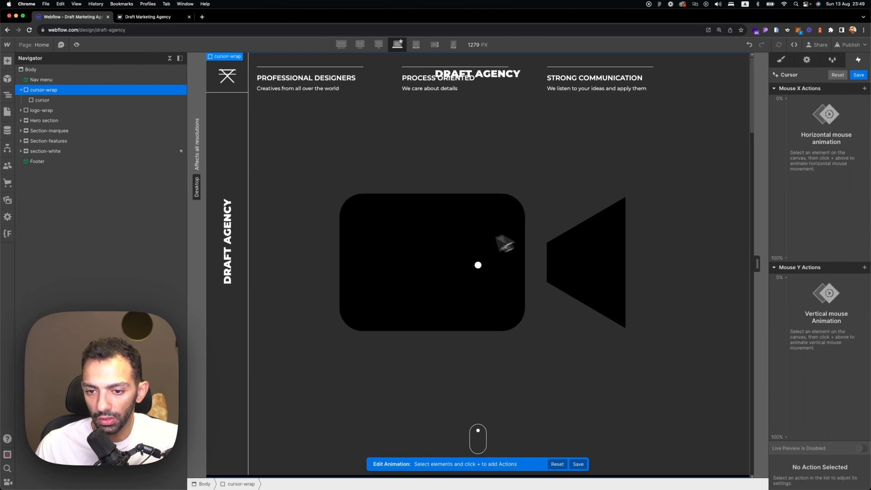
Step: Add Move actions for Mouse X and Mouse Y with keyframe offsets like -50 svh, then preview
left_click(865, 66)
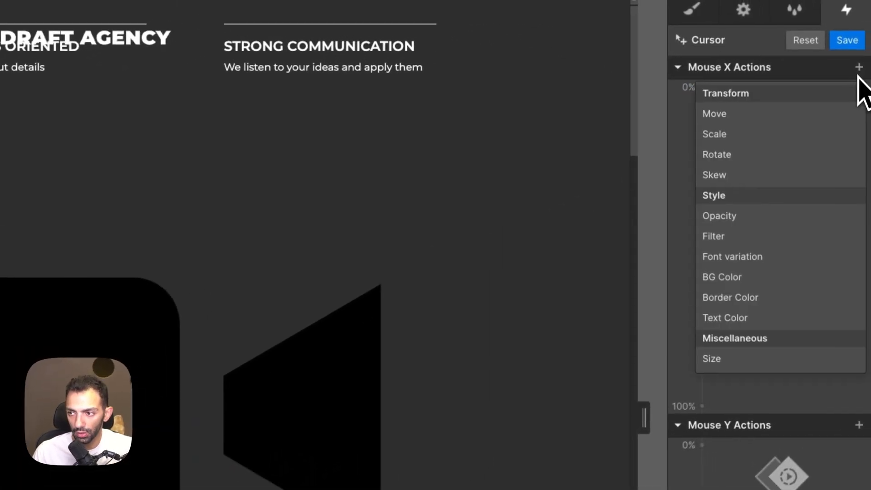
left_click(713, 113)
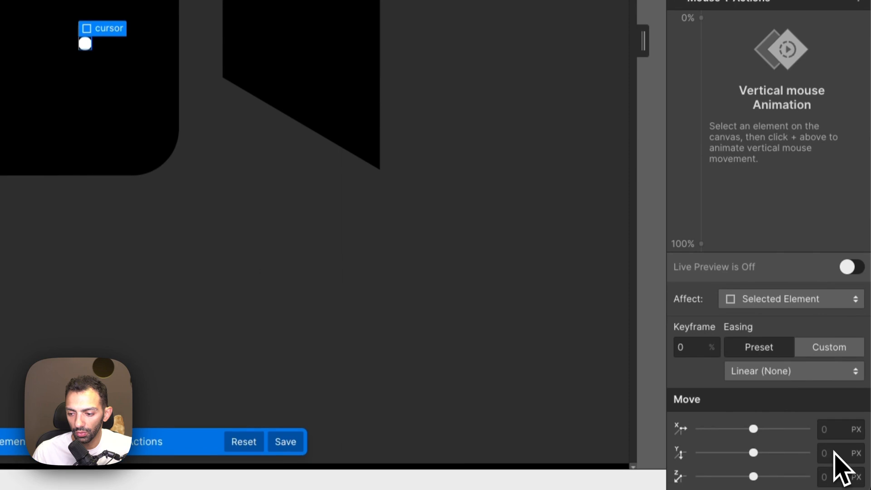
left_click(839, 426)
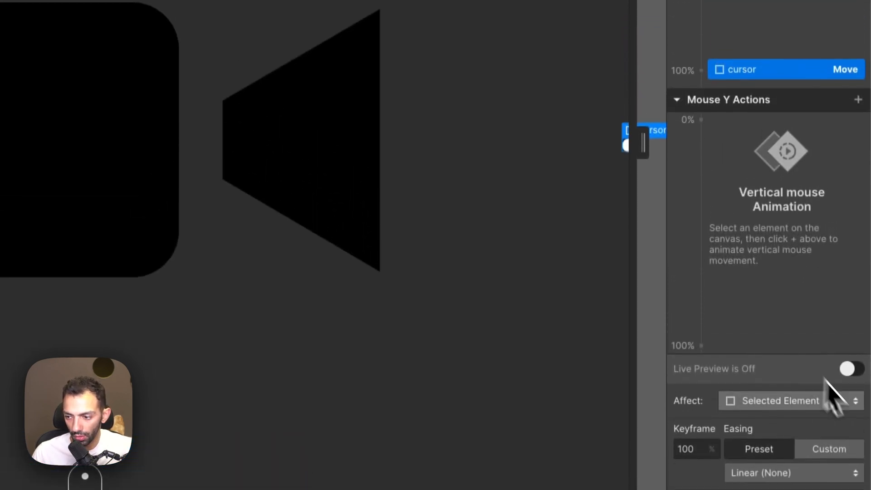
left_click(858, 100)
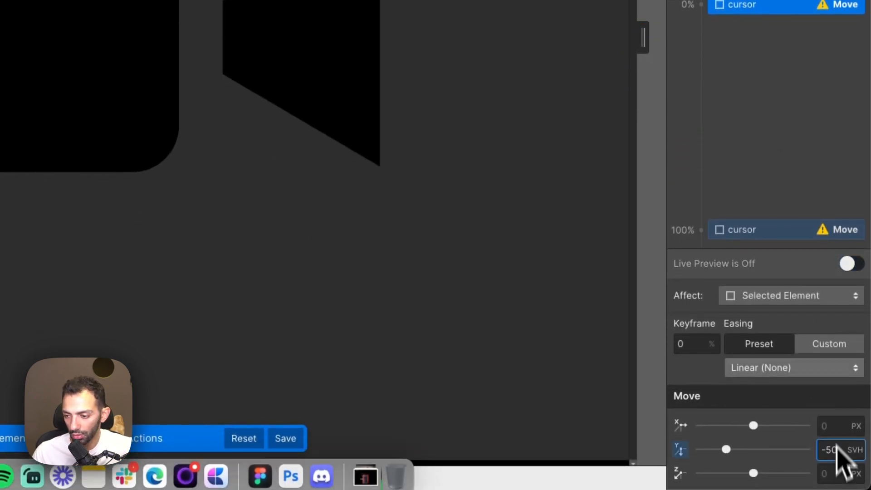
left_click(855, 450)
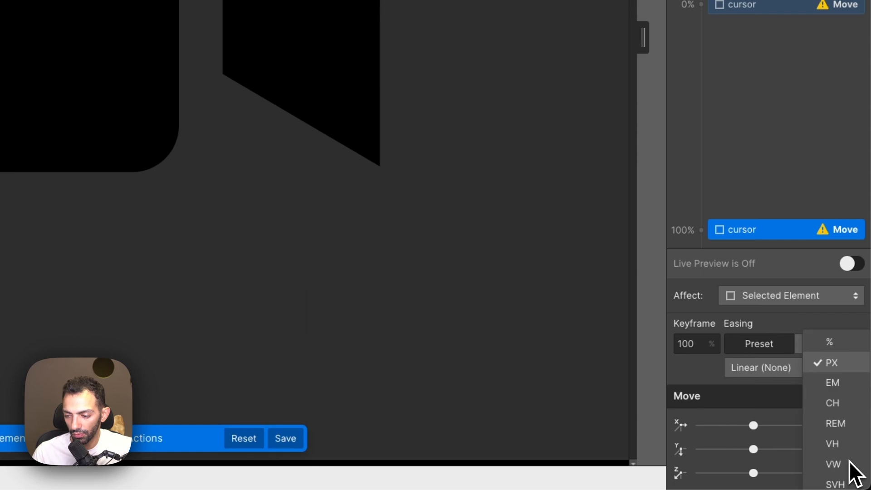
left_click(833, 464)
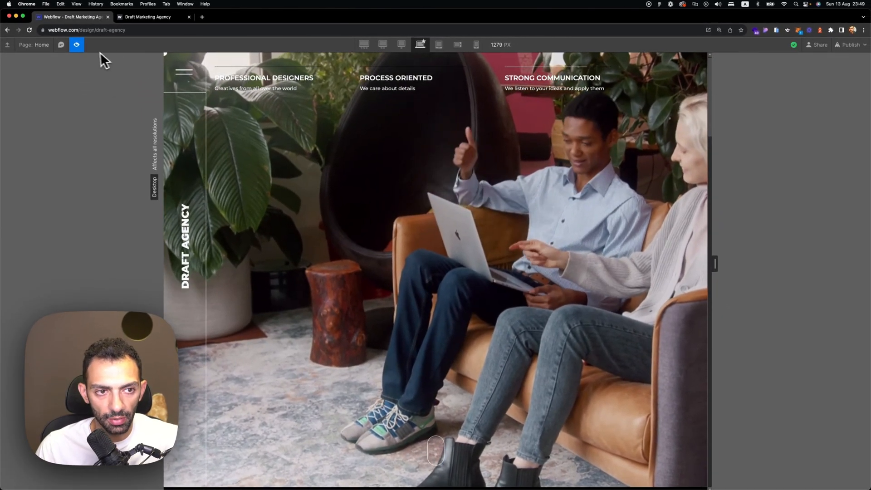
Step: Exit the preview and select the cursor dot element in the navigator
left_click(76, 45)
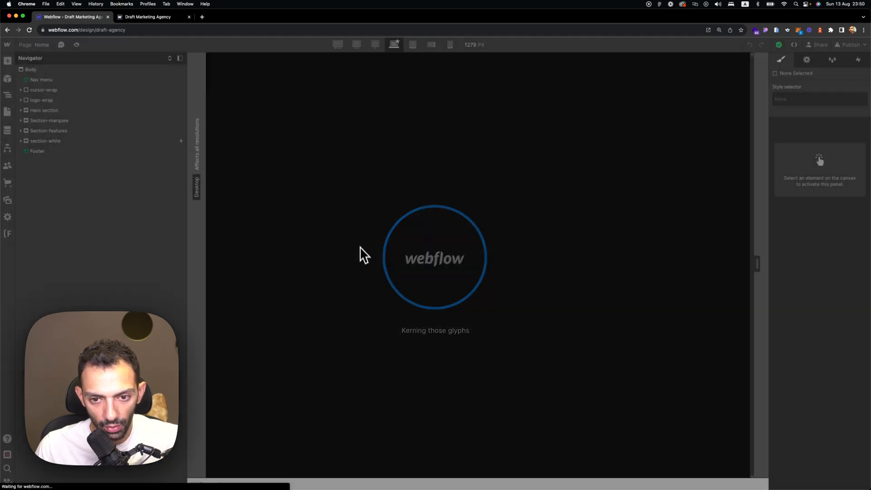
left_click(44, 89)
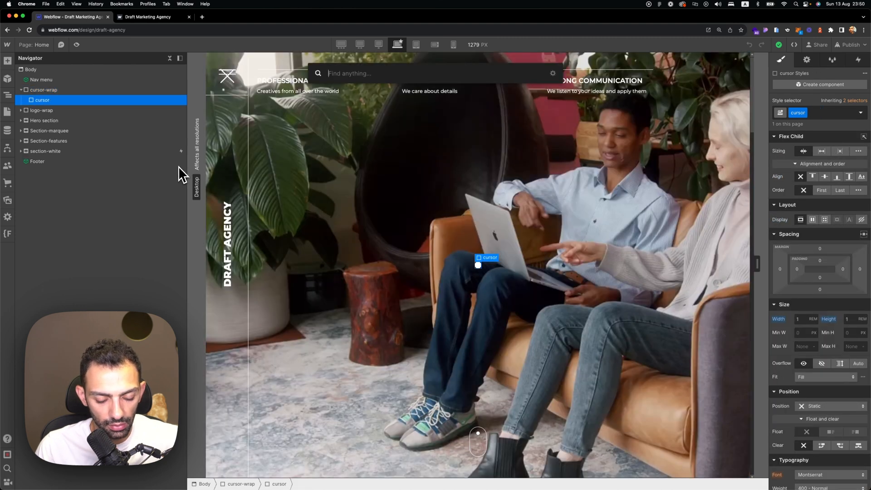
Step: Add an HTML Embed with .cursor-wrap { pointer-events: none; } in a style tag and save it
type("emb")
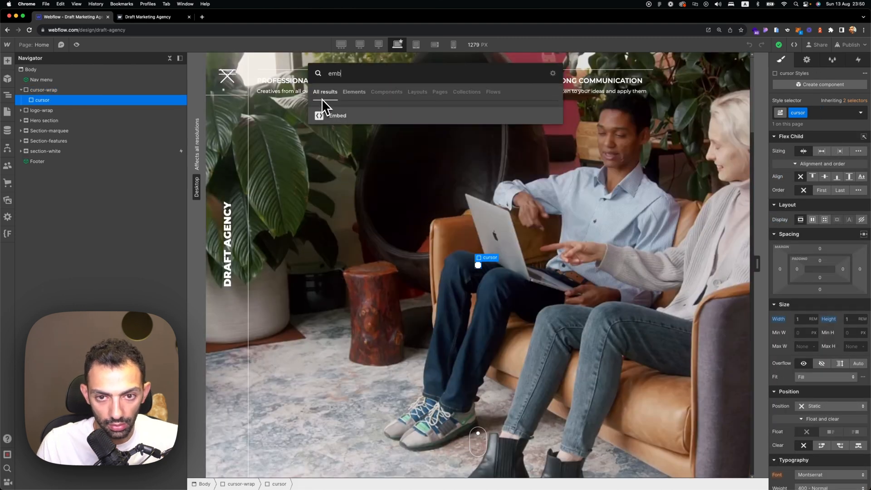
left_click(337, 116)
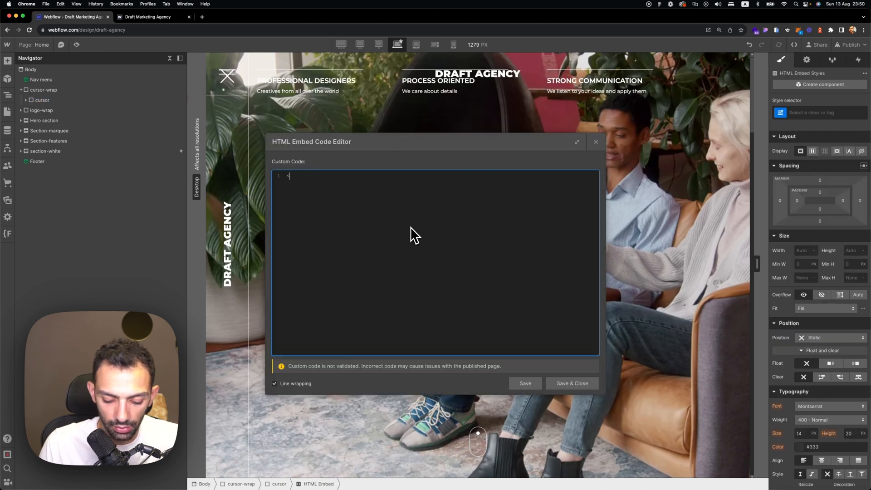
type("style>")
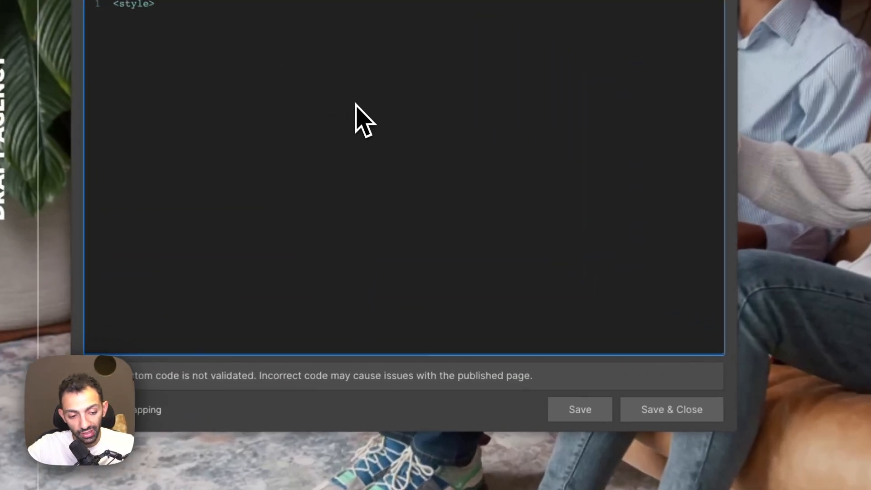
key("Enter")
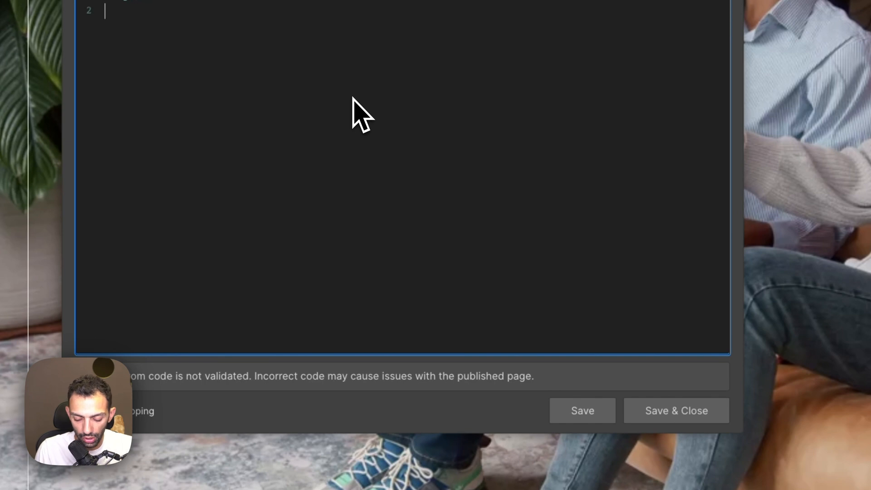
type(".cu")
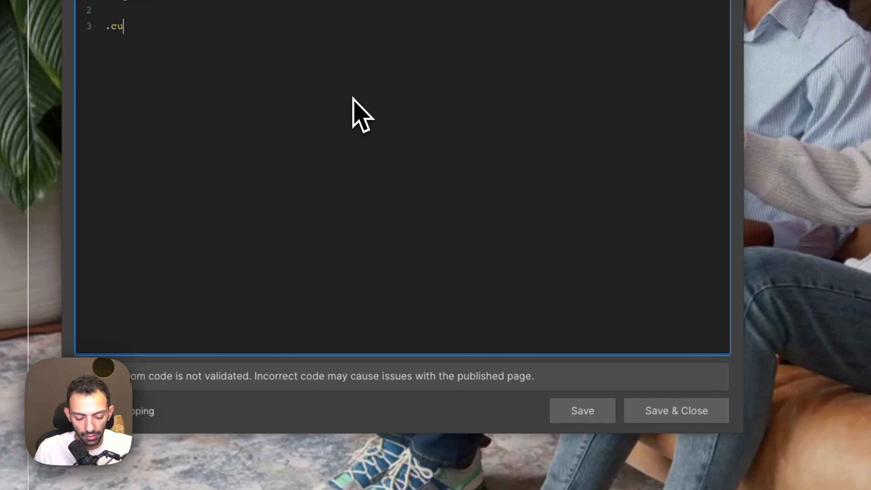
type("rsor-wrap {")
type("pointer:")
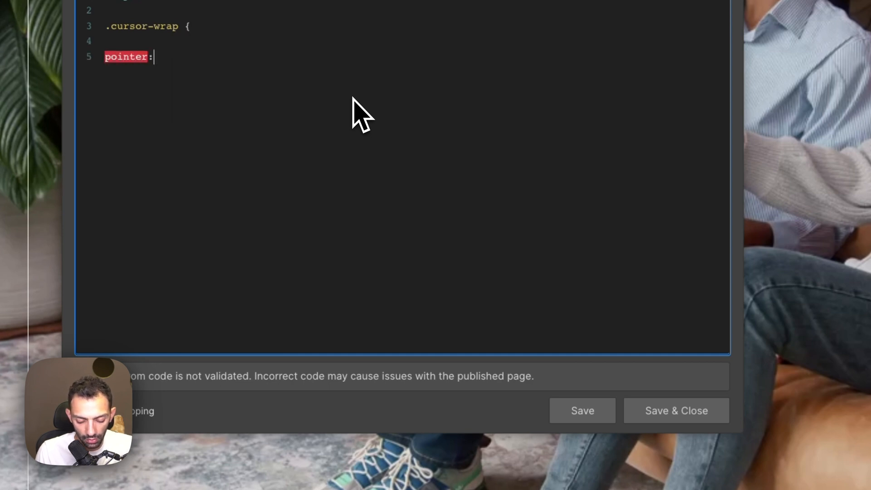
type("-events")
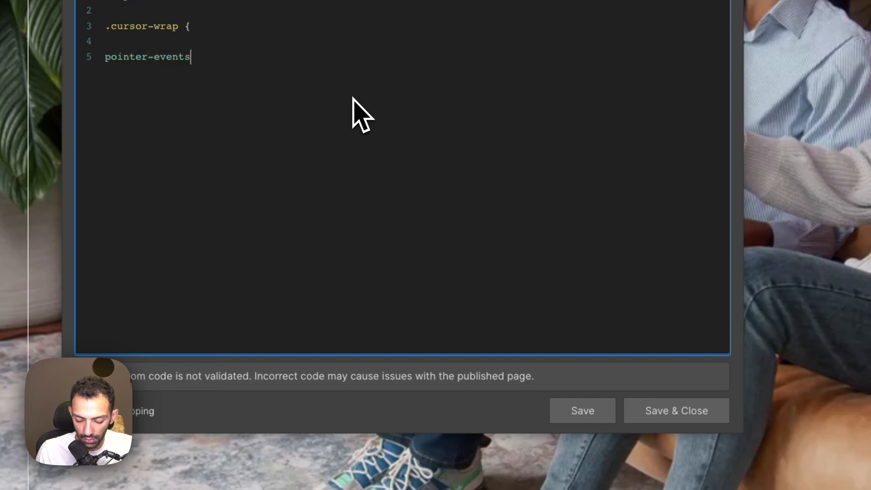
type(": none;")
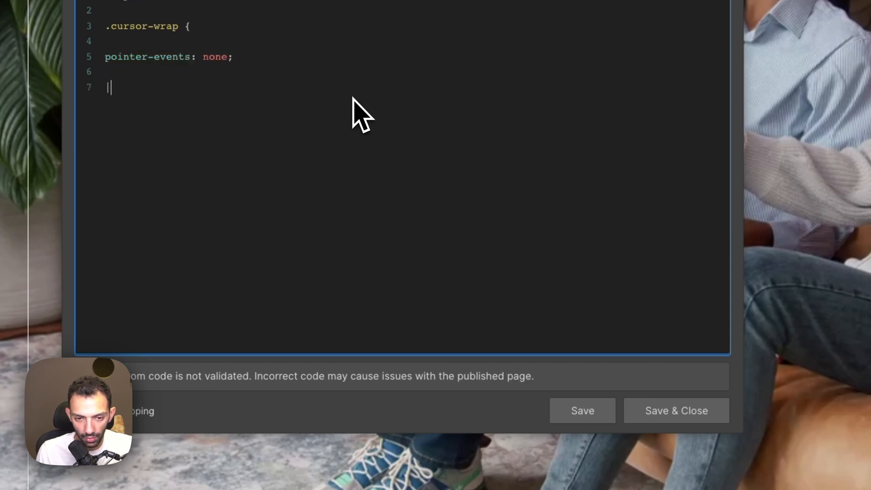
type("}")
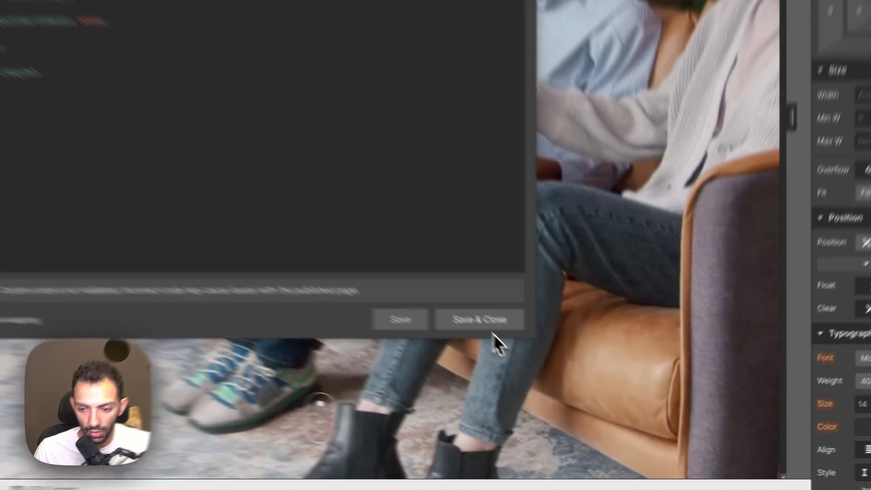
left_click(478, 319)
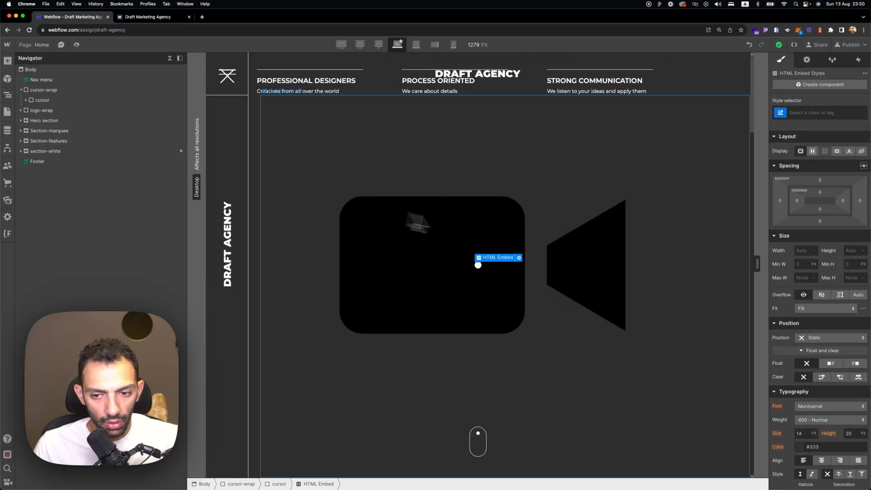
Step: Reopen the embed and add mix-blend-mode: difference; to the cursor-wrap rule
left_click(518, 258)
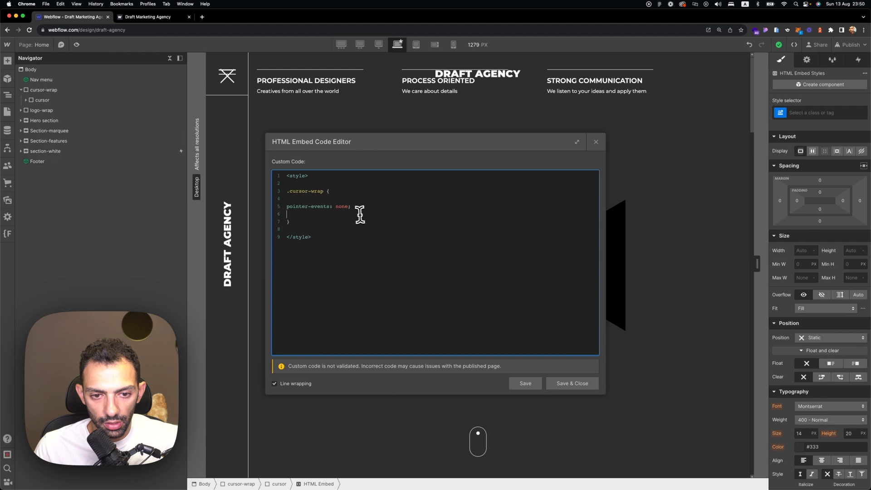
mouse_move(361, 226)
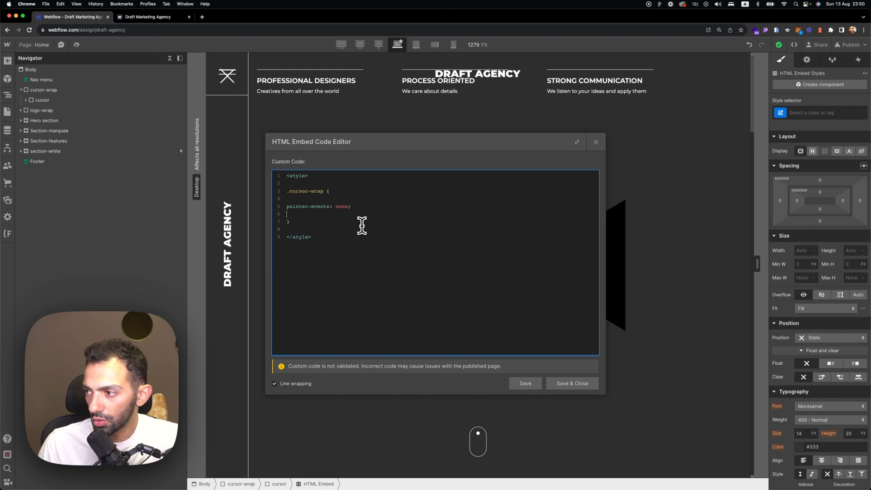
key("enter")
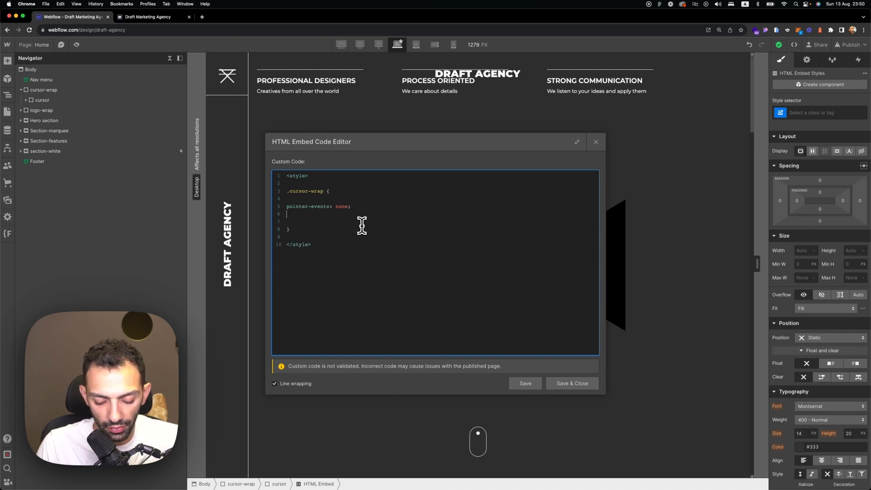
type("mix-b")
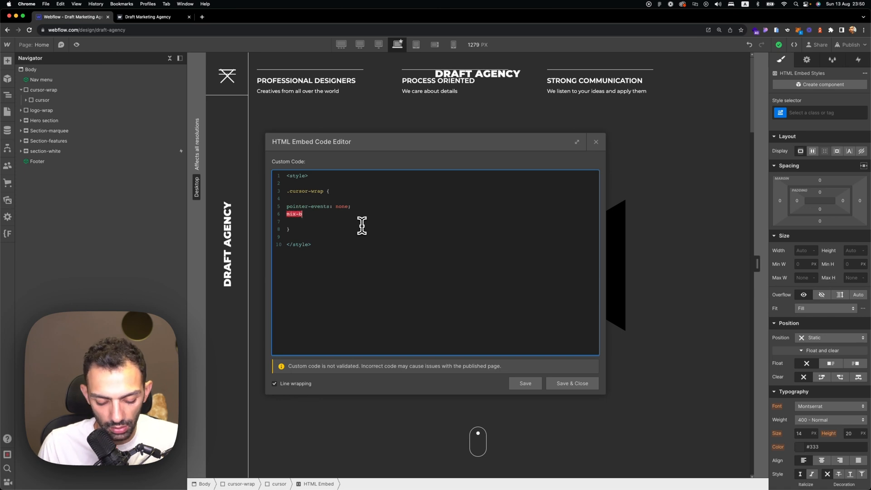
type("eldn-9mo")
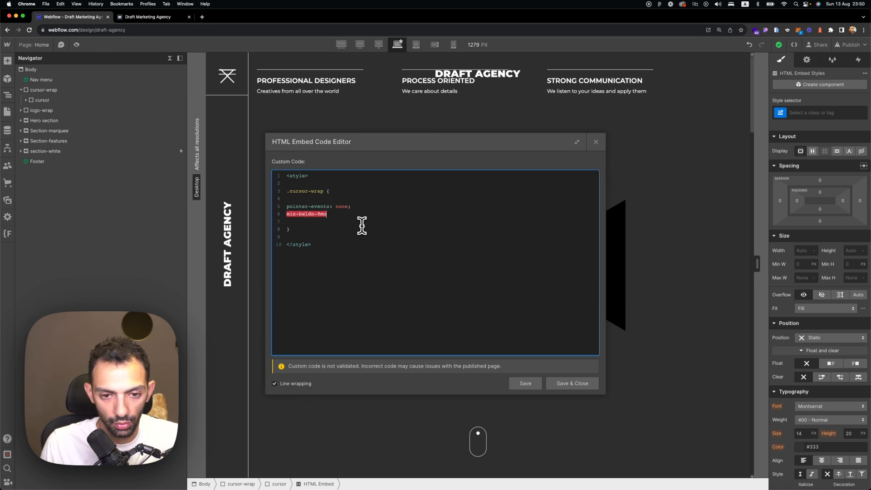
key("backspace")
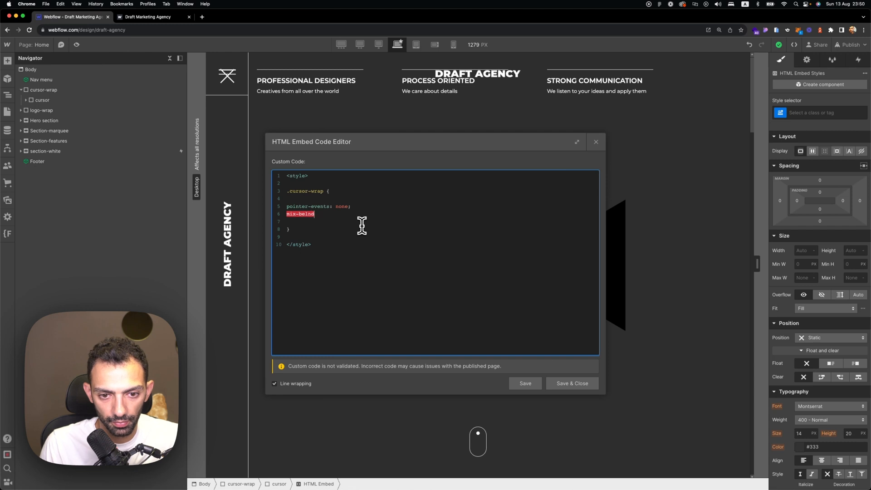
type("-mode")
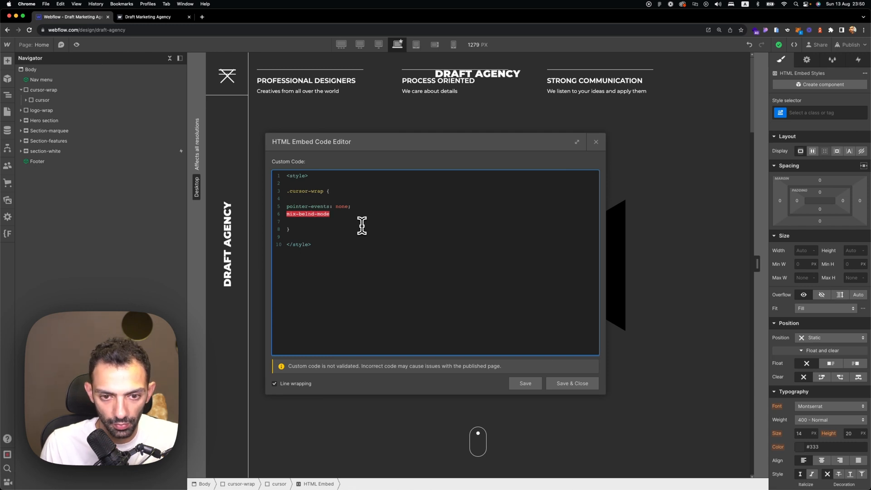
type(": differen")
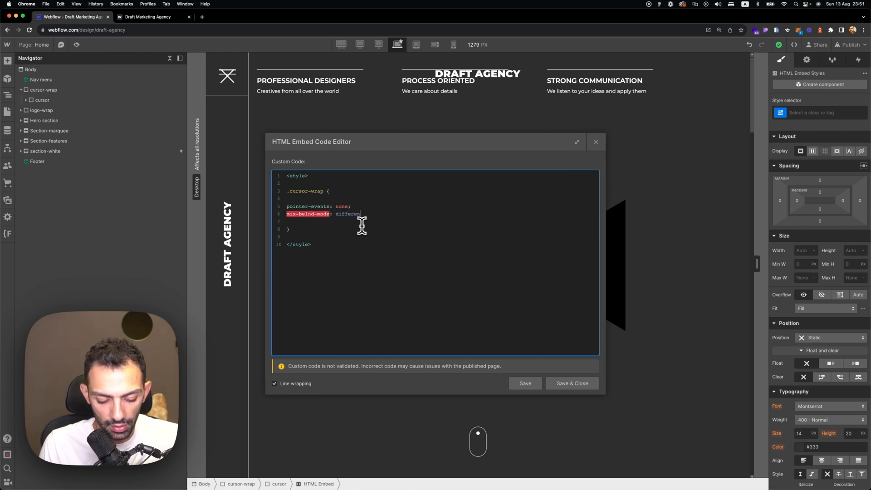
type("ce;")
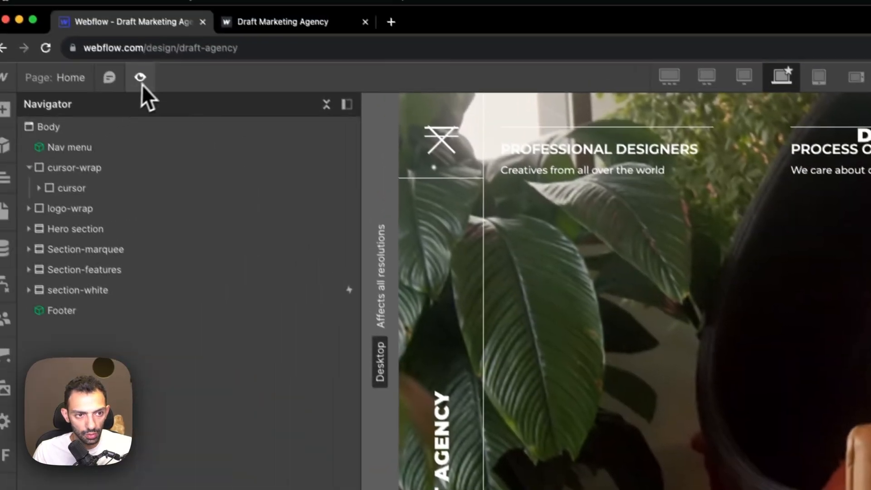
Step: Toggle the page preview on and off, then save and close the updated embed code
left_click(153, 90)
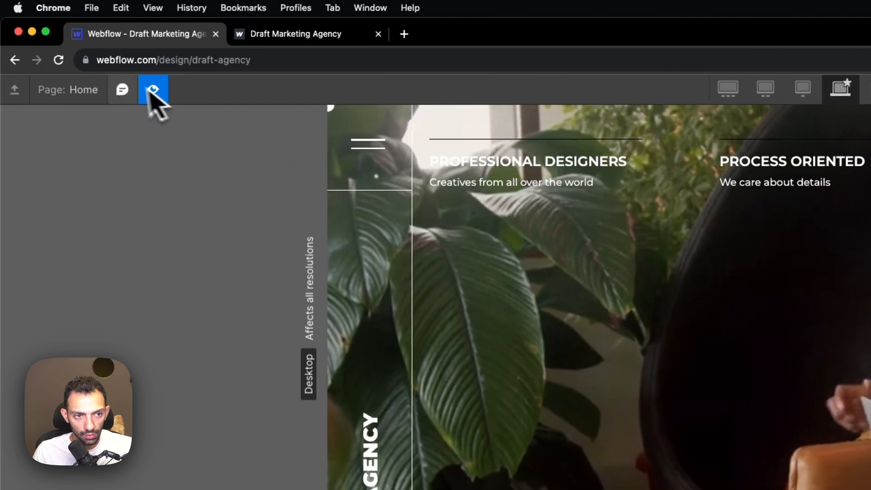
left_click(153, 89)
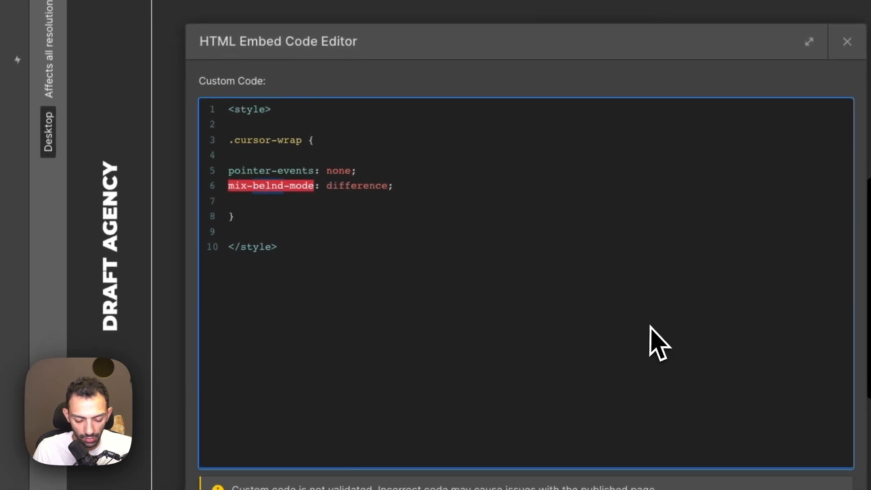
left_click(847, 41)
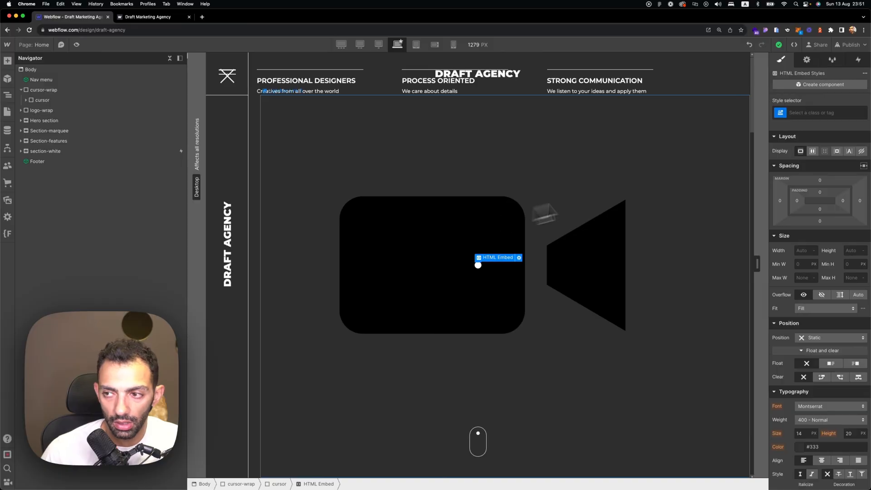
Step: Publish the site to the webflow.io domain
left_click(851, 45)
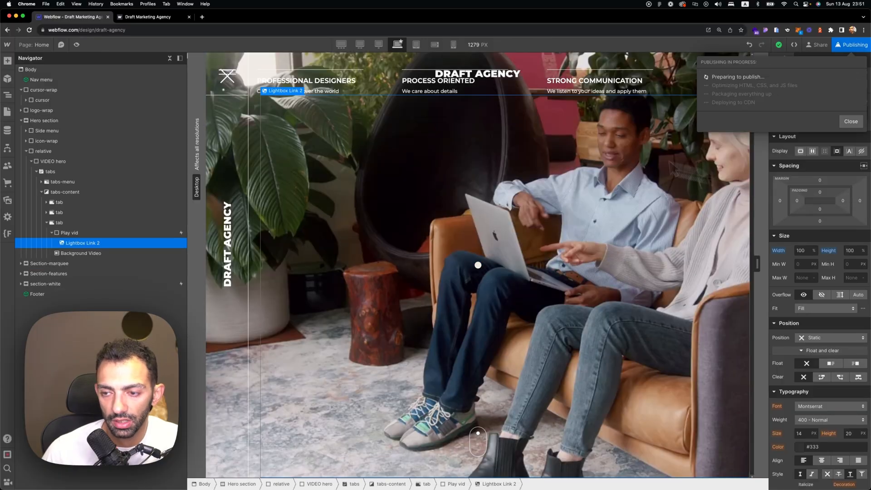
mouse_move(498, 268)
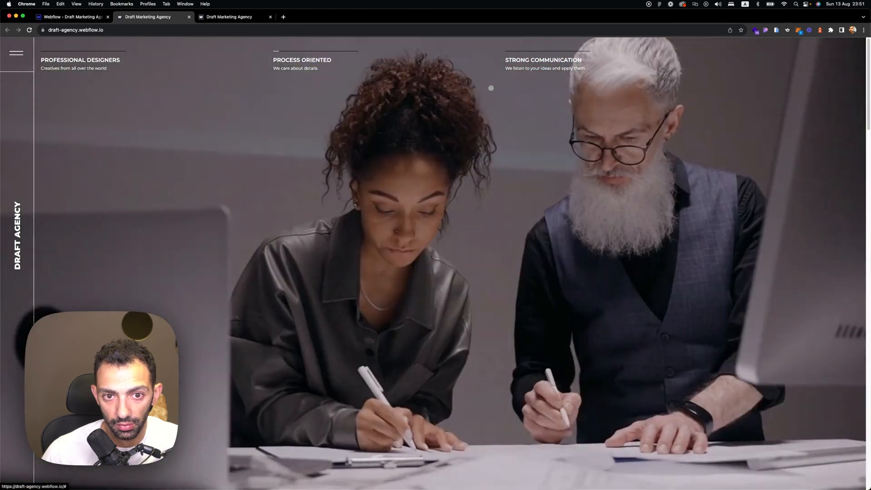
scroll("down", 3)
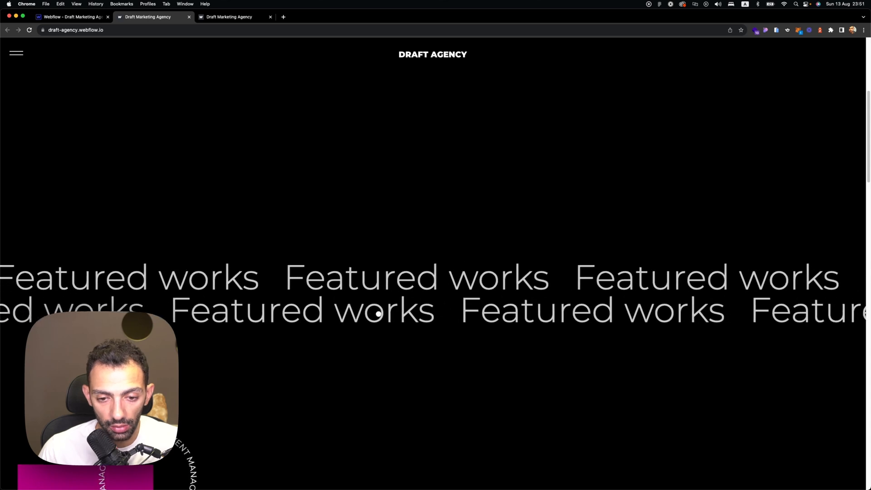
scroll("down", 3)
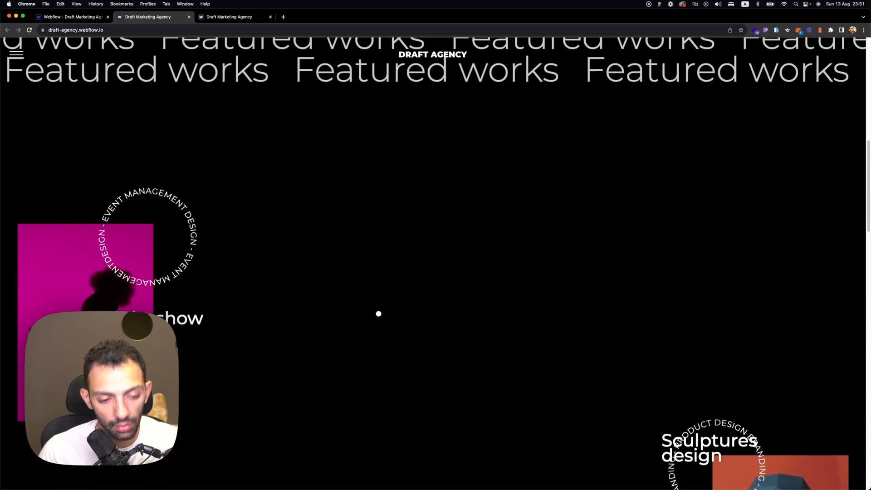